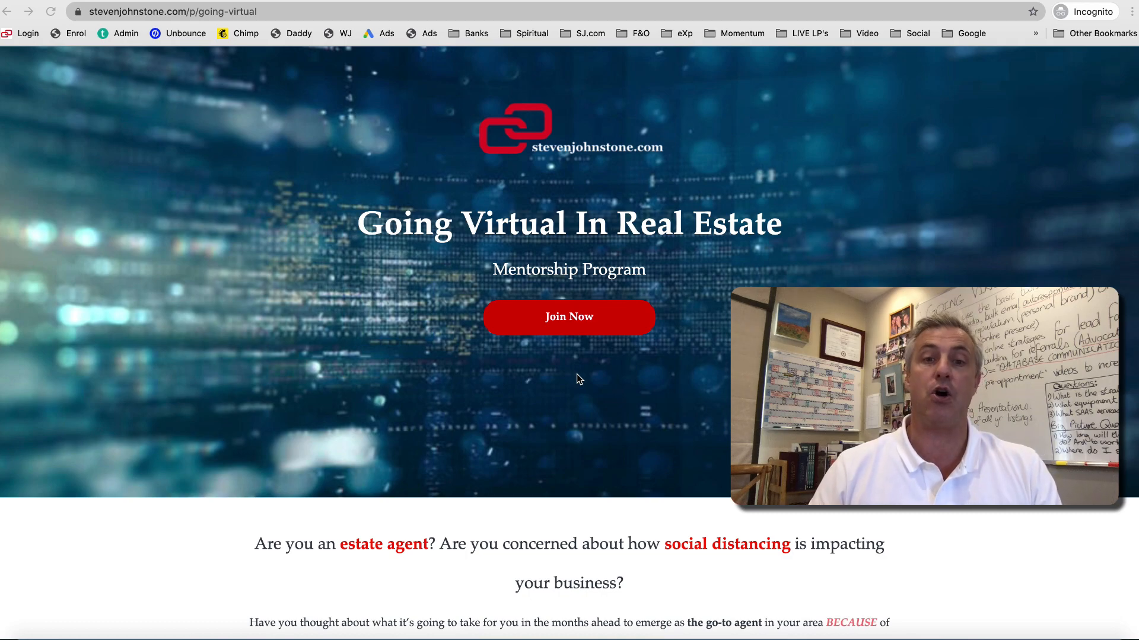
{"action": "mouse_move", "coordinate": [547, 436]}
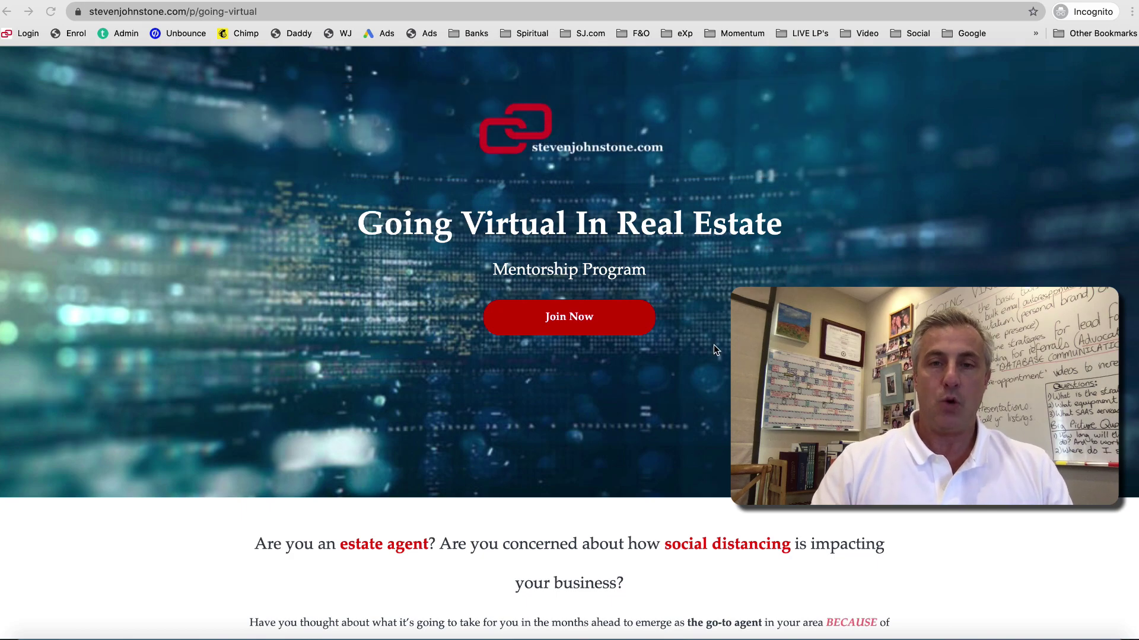
Scroll the Going Virtual sales page down to the 'Program begins Tuesday 16 June' section and 'No thanks' links
{"action": "scroll", "scroll_direction": "down", "scroll_amount": 3}
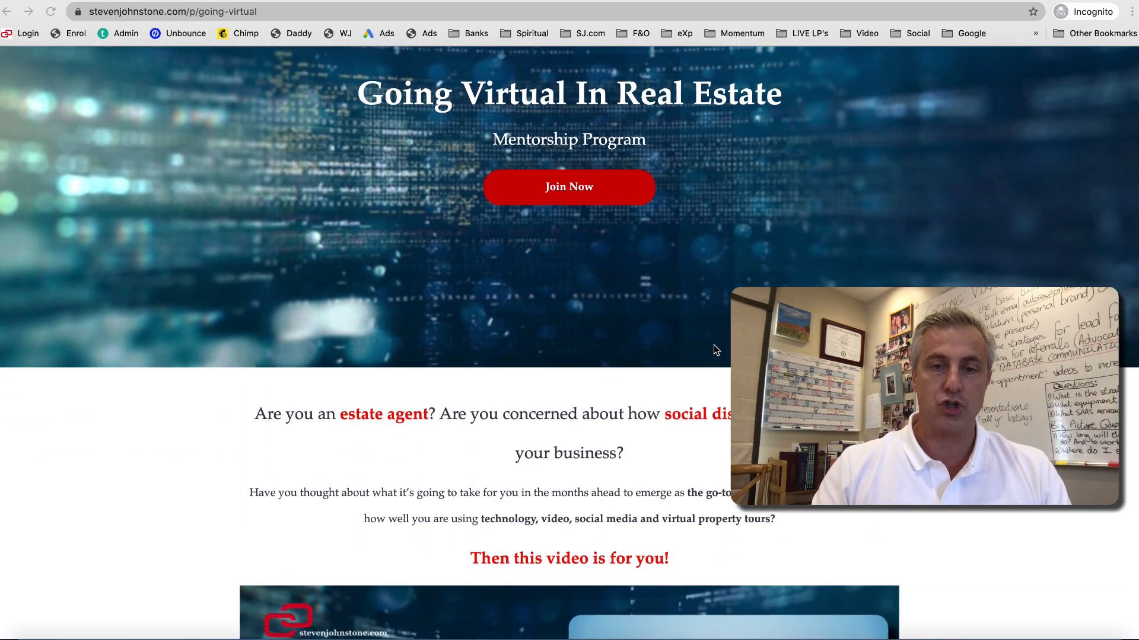
{"action": "scroll", "scroll_direction": "down", "scroll_amount": 3}
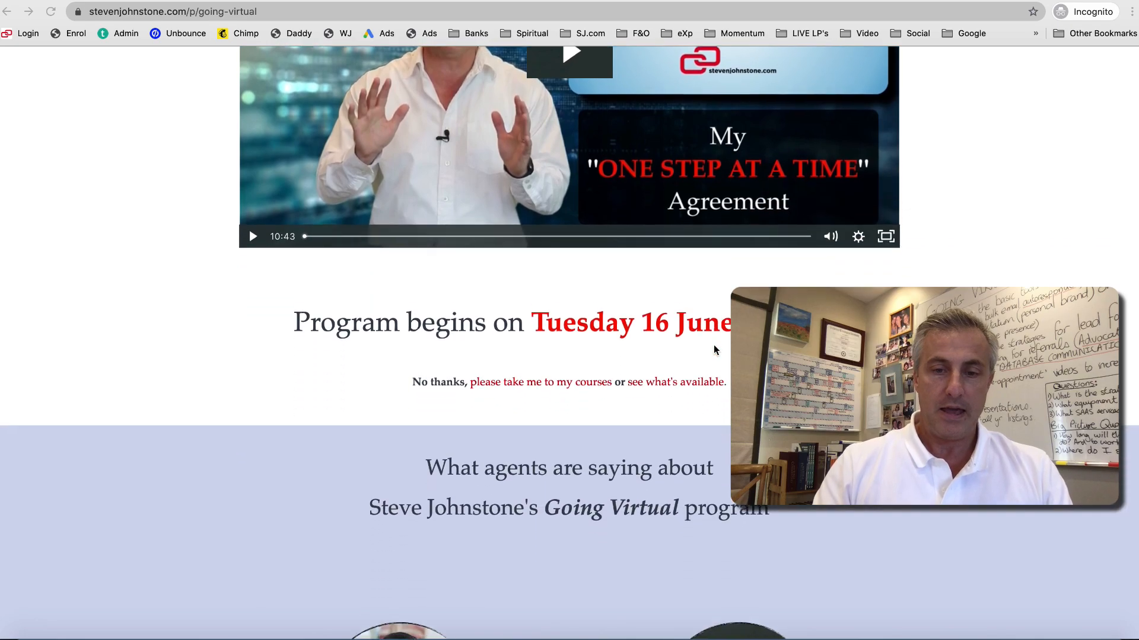
{"action": "scroll", "scroll_direction": "down", "scroll_amount": 3}
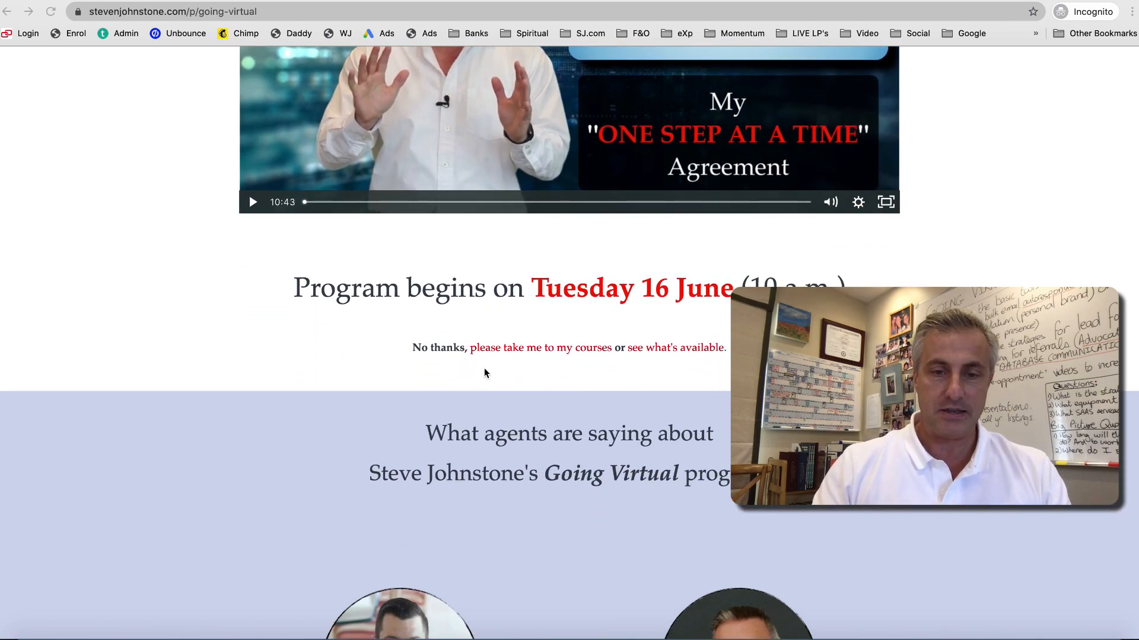
{"action": "mouse_move", "coordinate": [593, 337]}
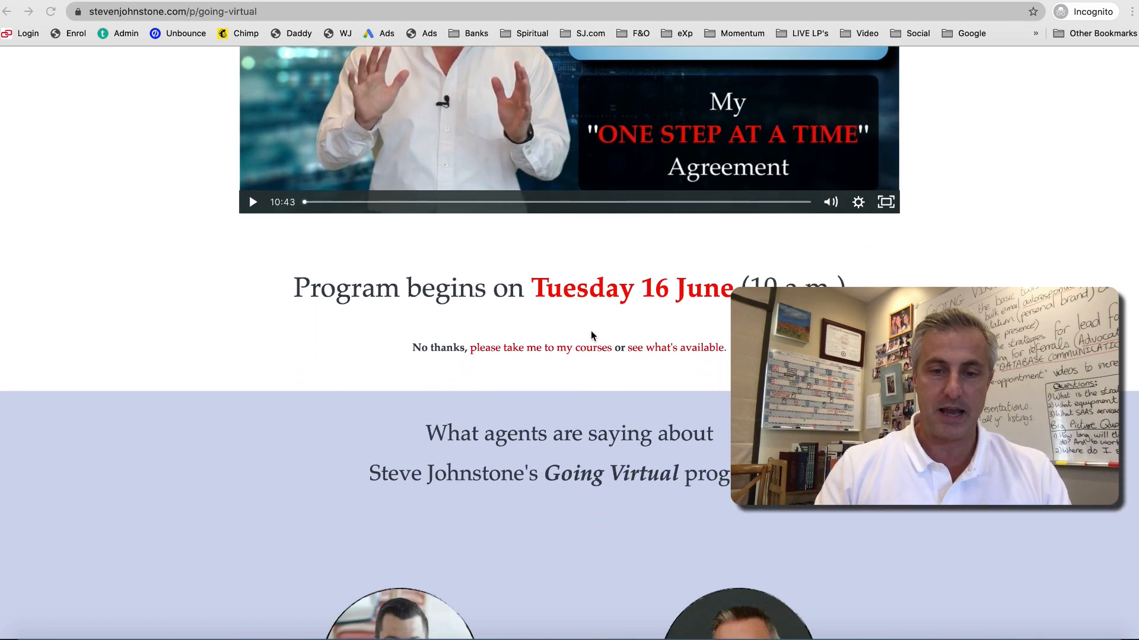
{"action": "mouse_move", "coordinate": [531, 325]}
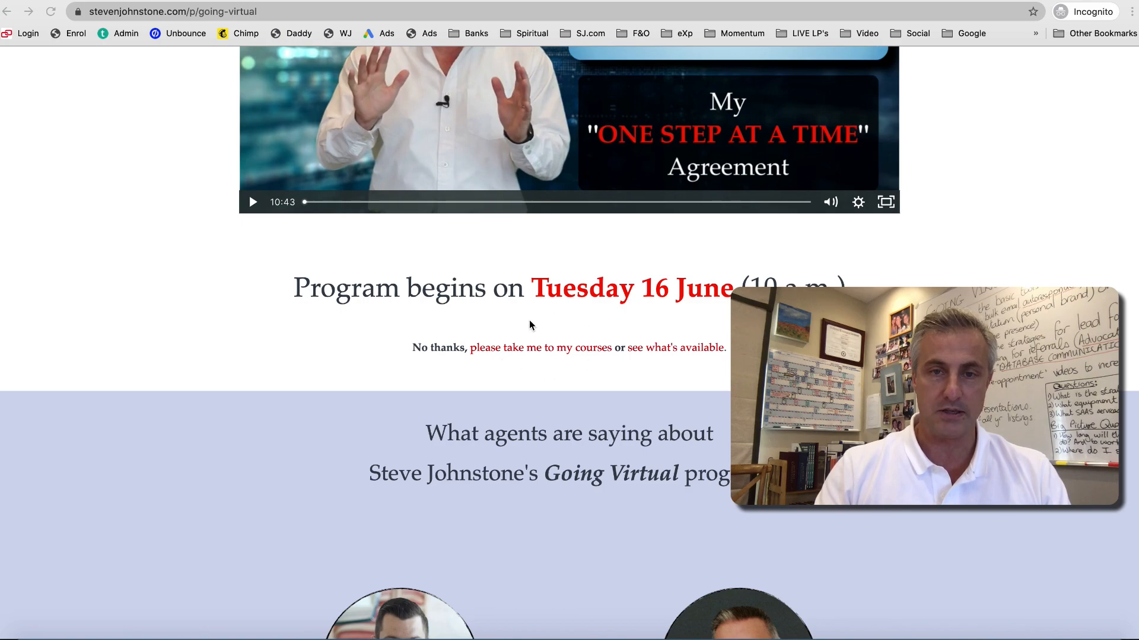
{"action": "mouse_move", "coordinate": [517, 353]}
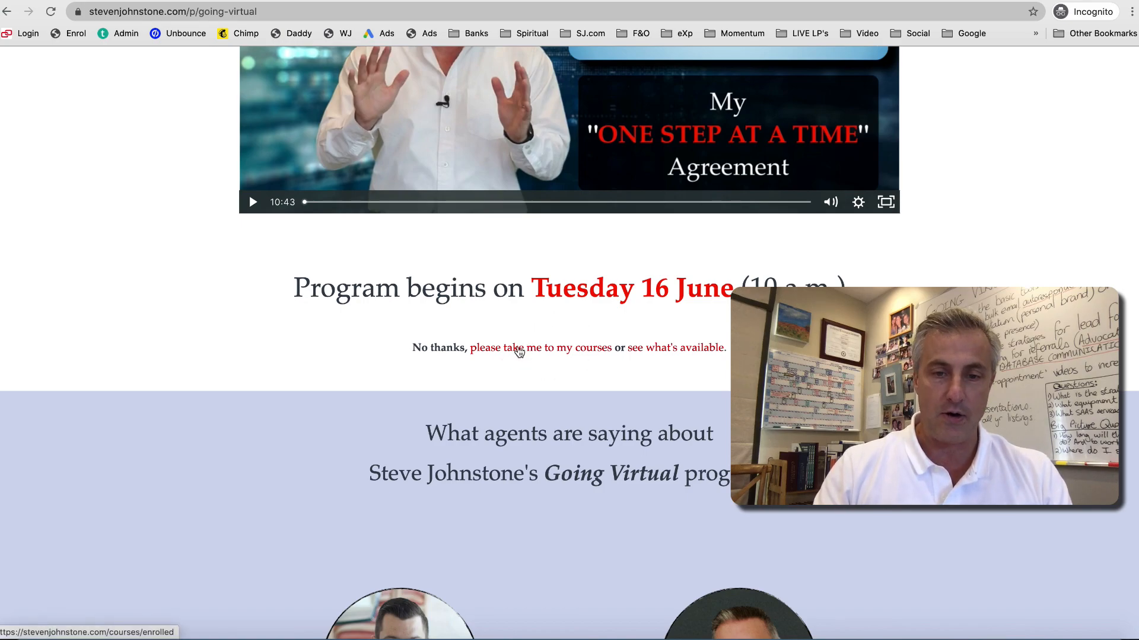
Decline the Going Virtual offer via 'please take me to my courses', landing on The FREE Starting Point
{"action": "left_click", "coordinate": [517, 348]}
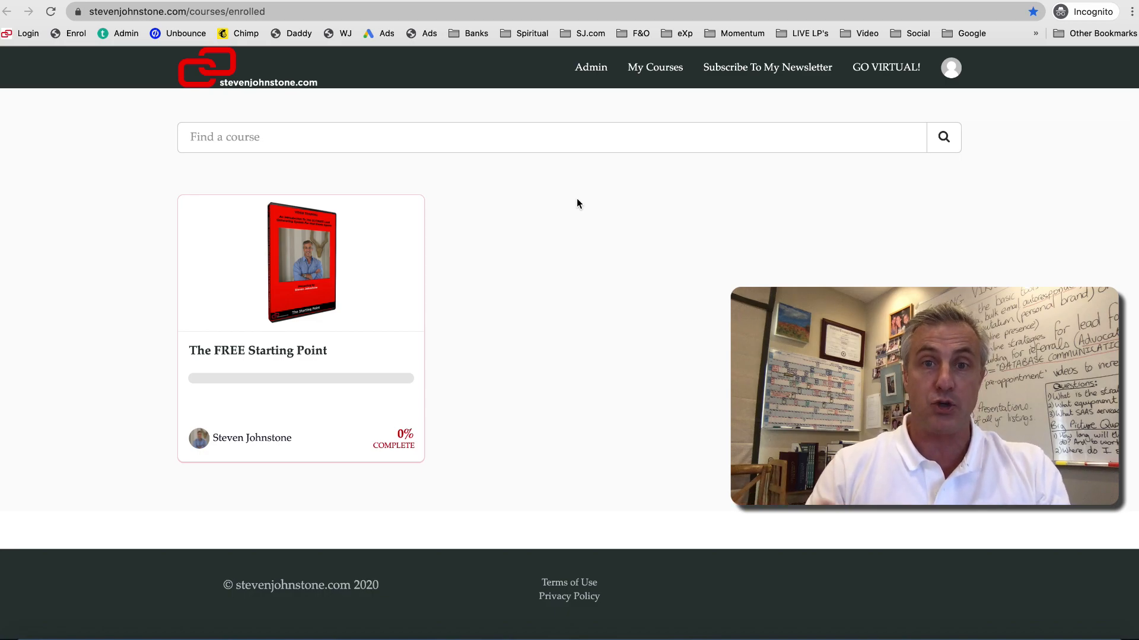
{"action": "mouse_move", "coordinate": [531, 332]}
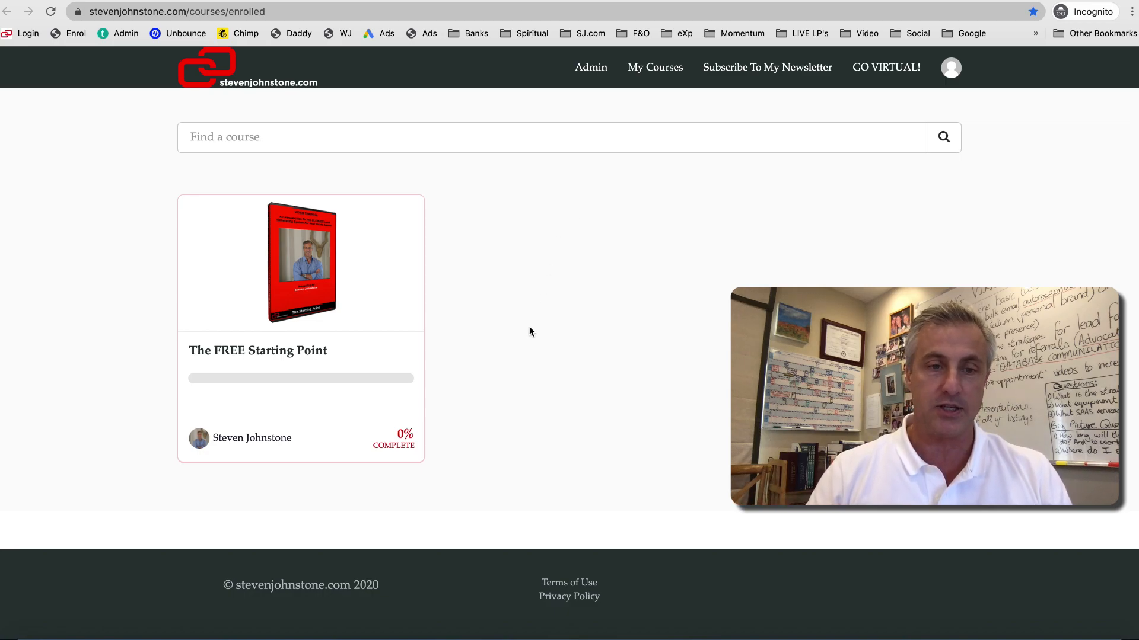
{"action": "mouse_move", "coordinate": [384, 344]}
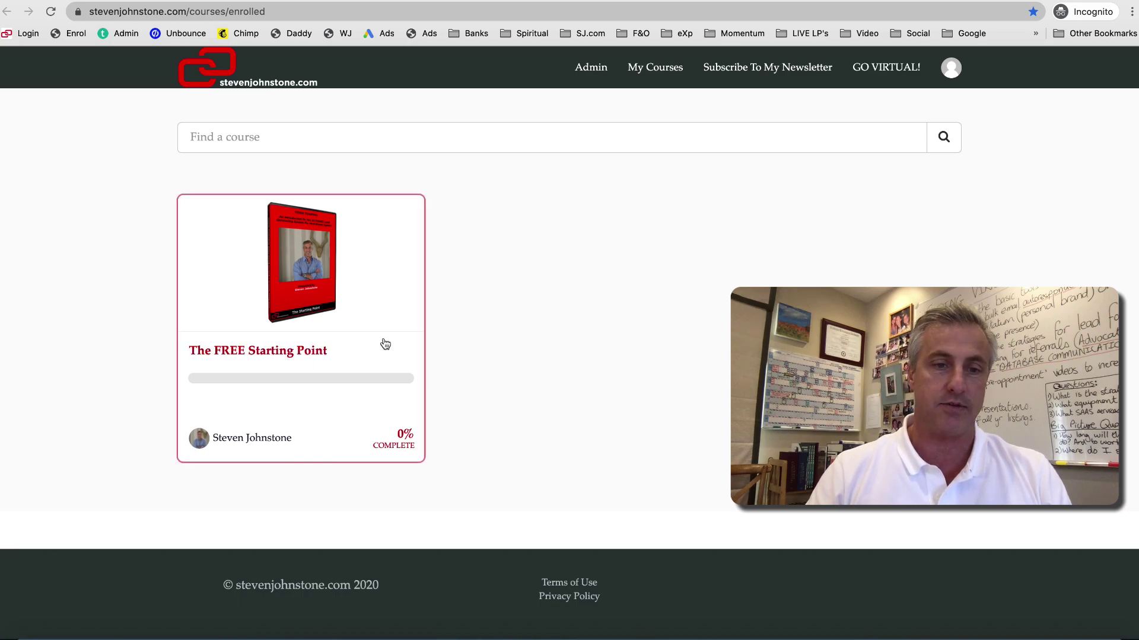
{"action": "mouse_move", "coordinate": [299, 286]}
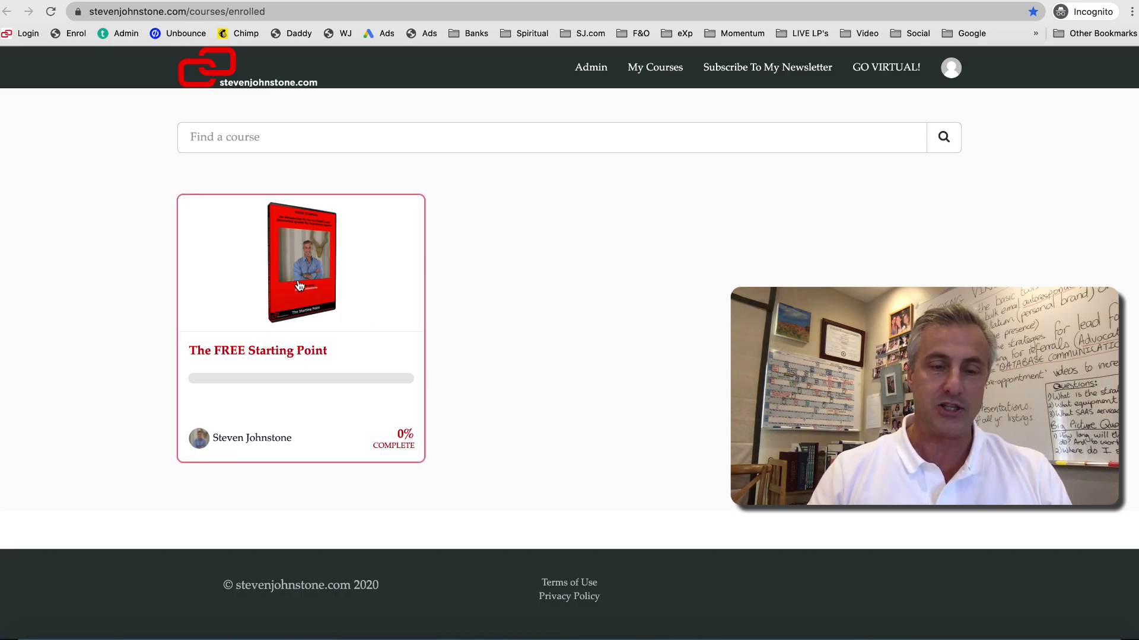
{"action": "mouse_move", "coordinate": [501, 252]}
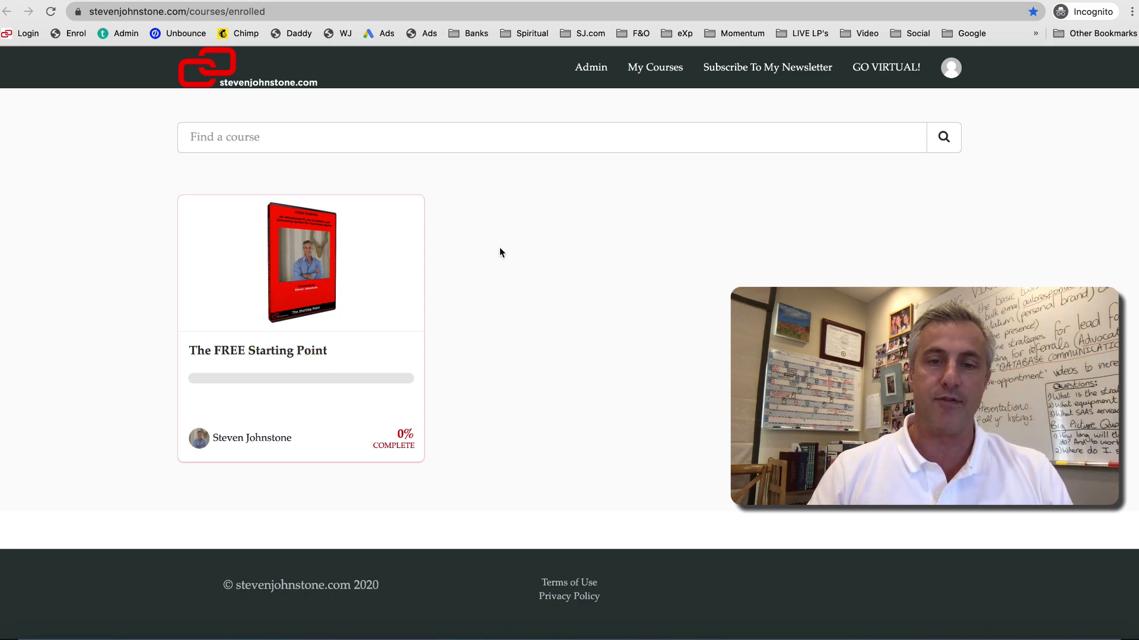
{"action": "mouse_move", "coordinate": [828, 268]}
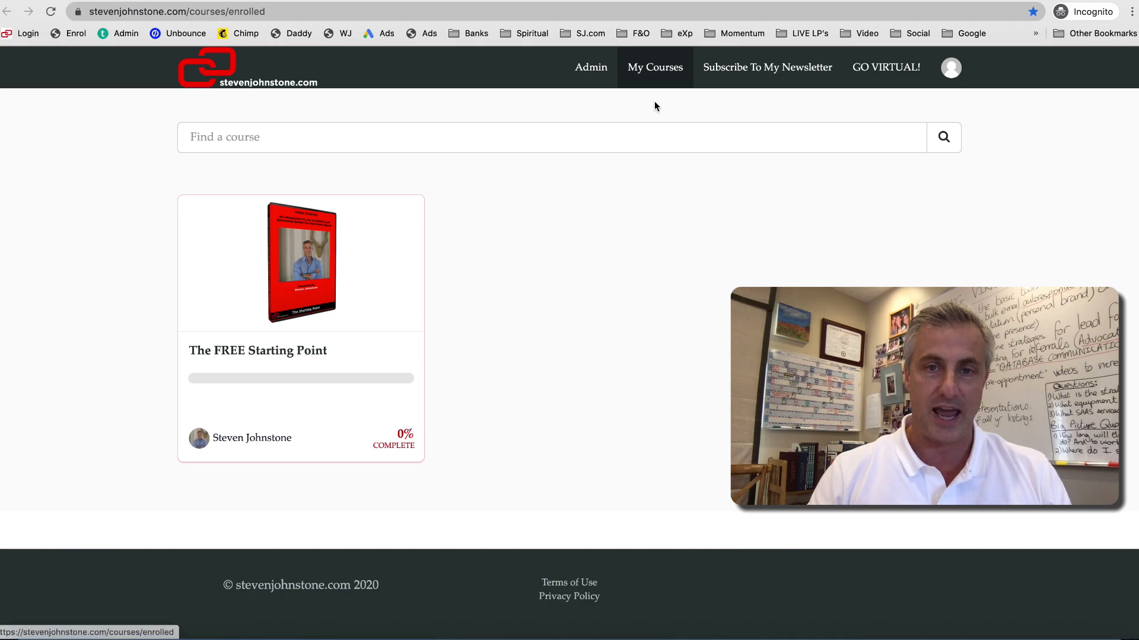
{"action": "mouse_move", "coordinate": [669, 251]}
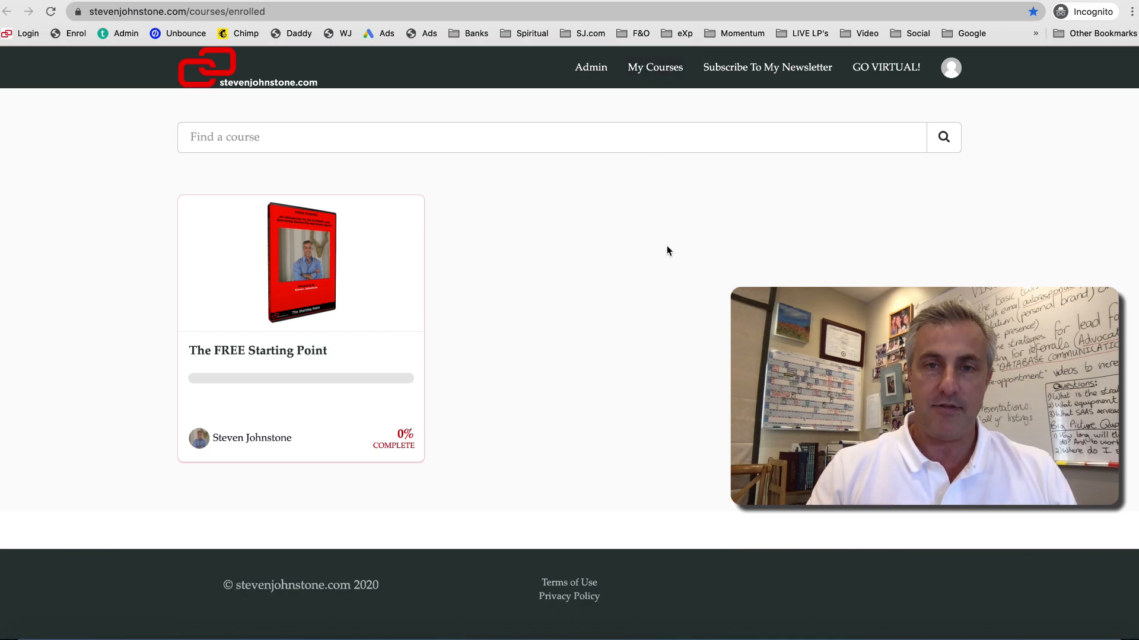
{"action": "mouse_move", "coordinate": [647, 186]}
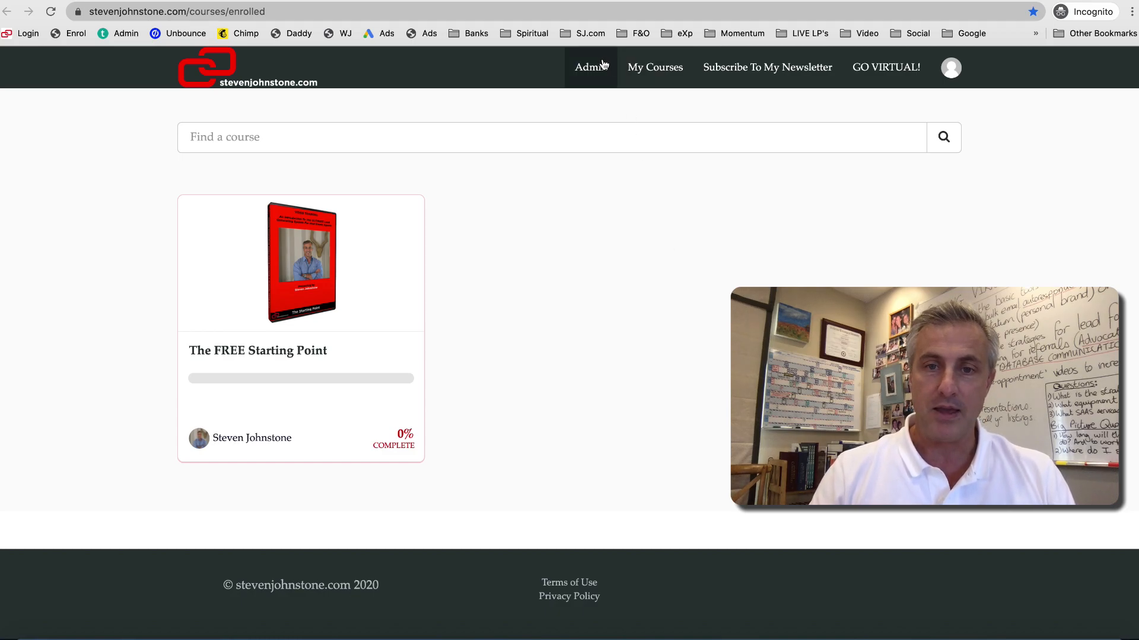
{"action": "mouse_move", "coordinate": [563, 75]}
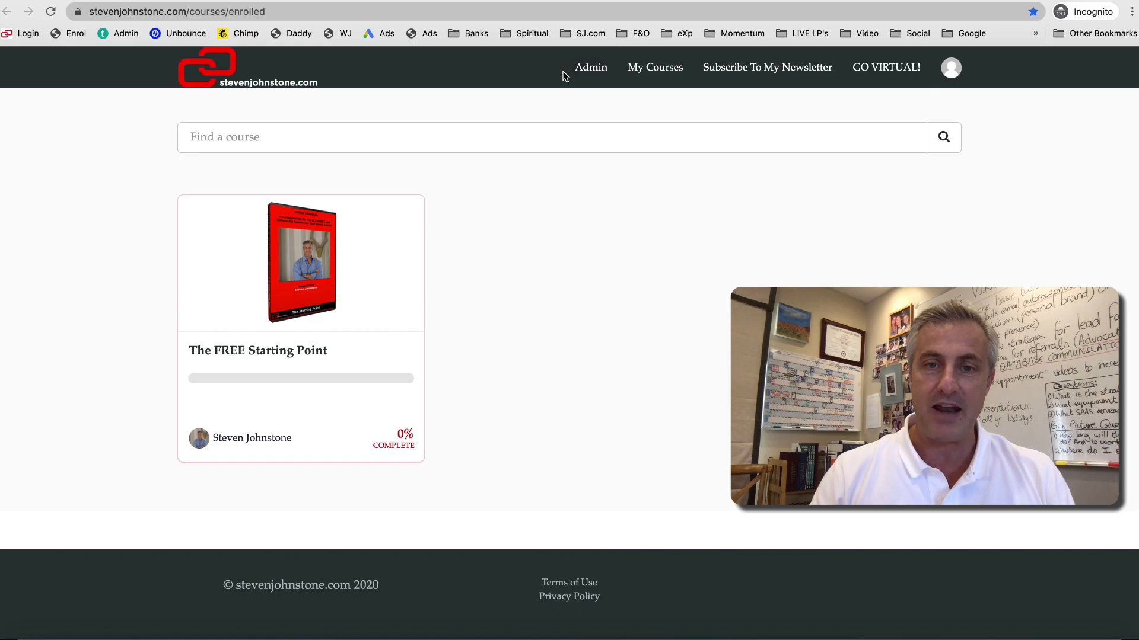
{"action": "mouse_move", "coordinate": [591, 74]}
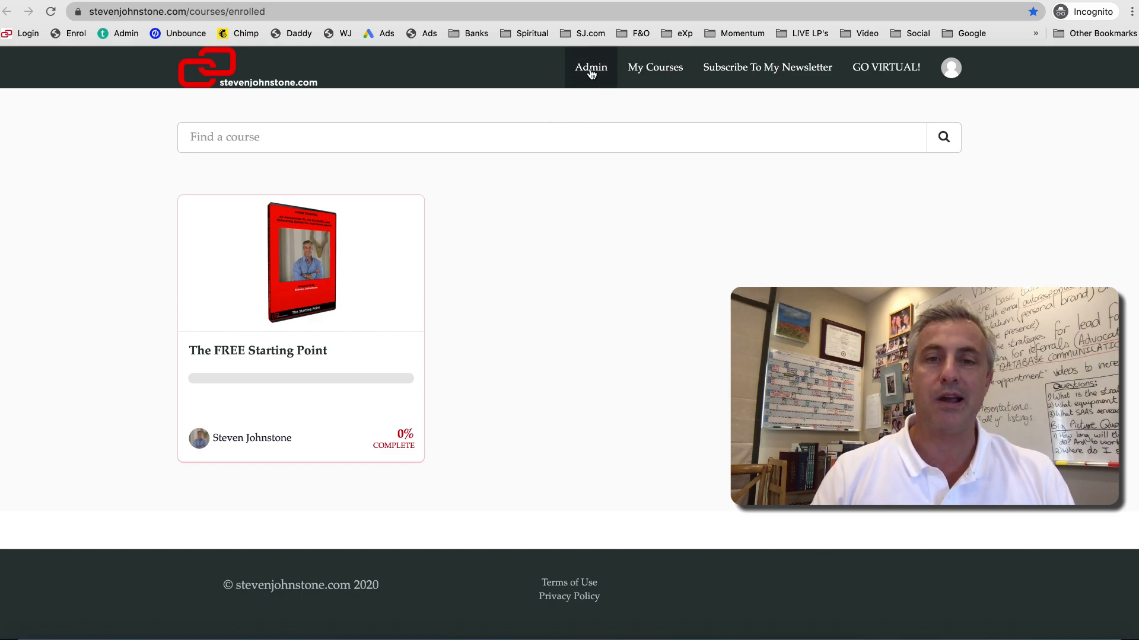
{"action": "left_click", "coordinate": [590, 66]}
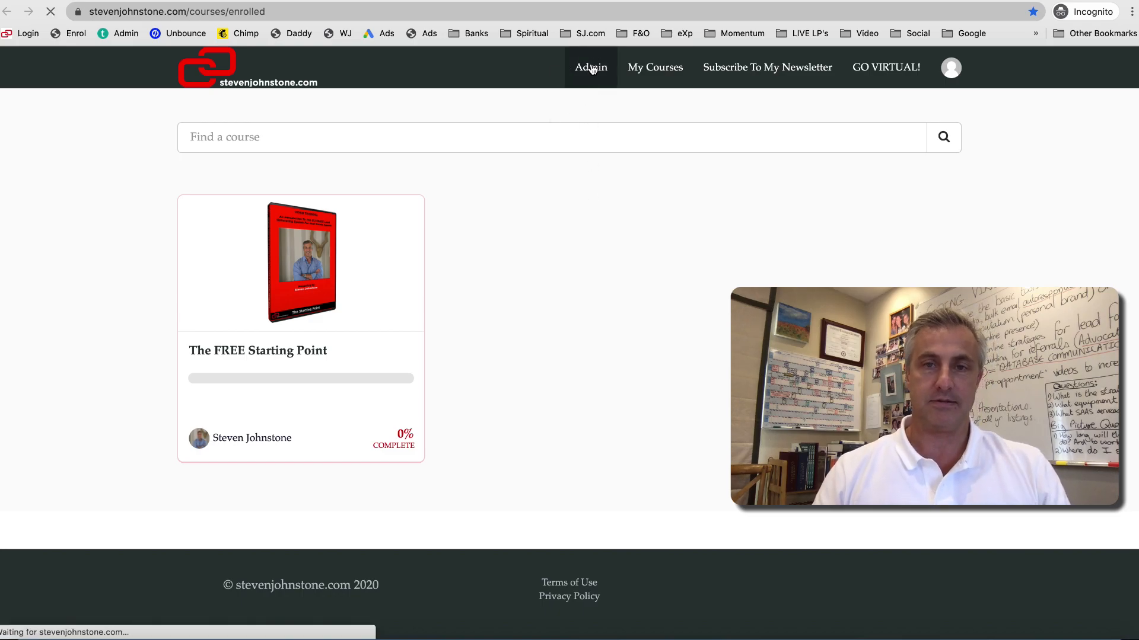
{"action": "left_click", "coordinate": [590, 67]}
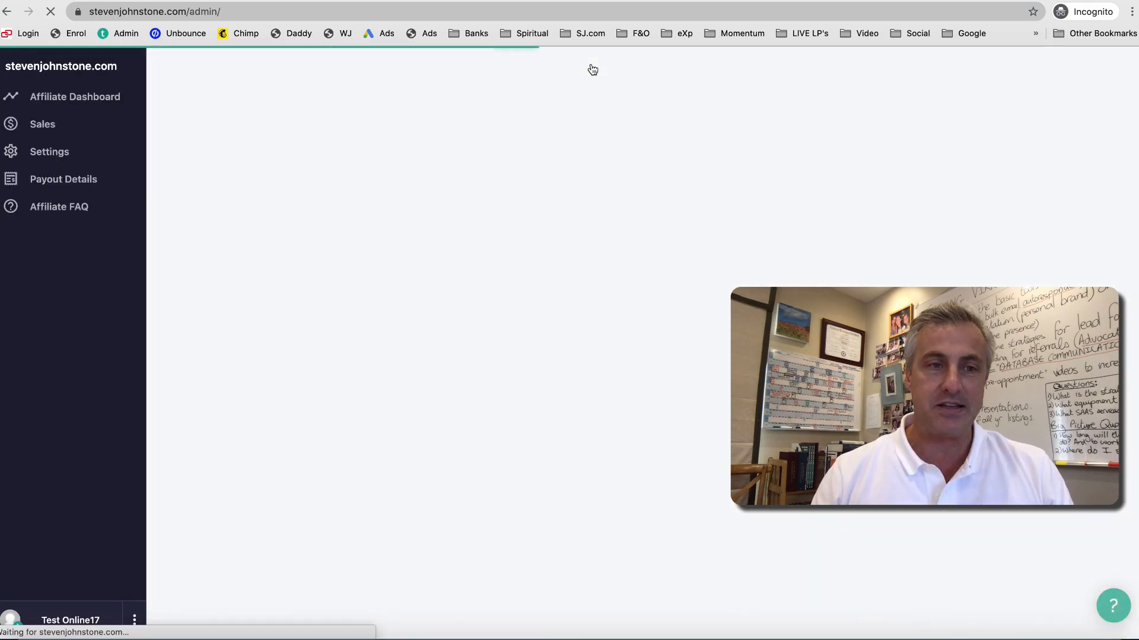
{"action": "left_click", "coordinate": [75, 96]}
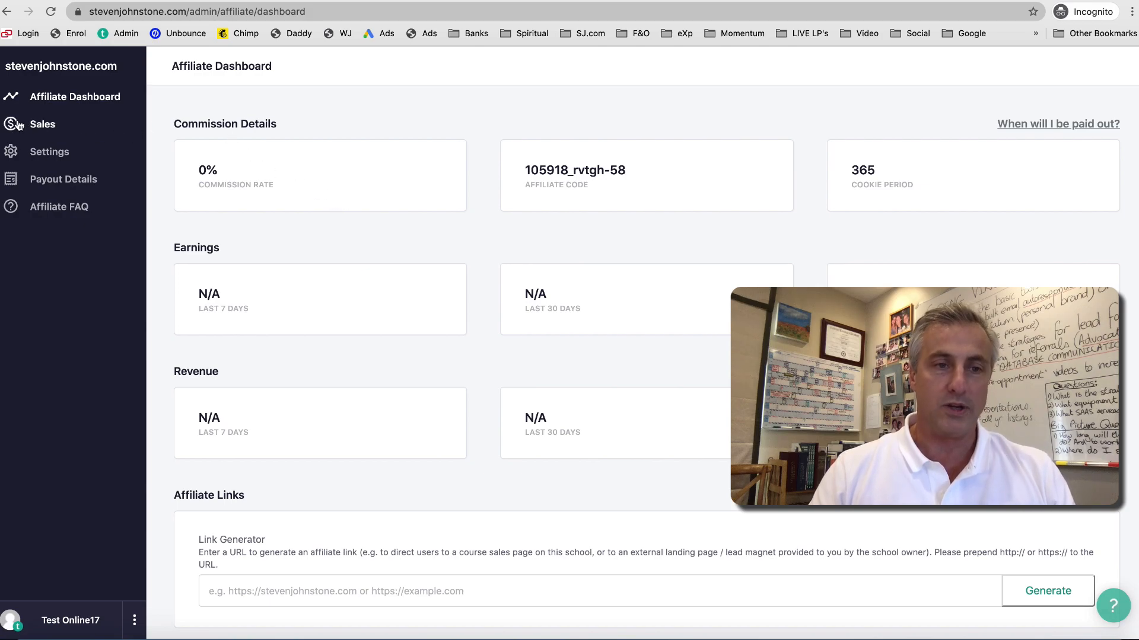
{"action": "mouse_move", "coordinate": [40, 127]}
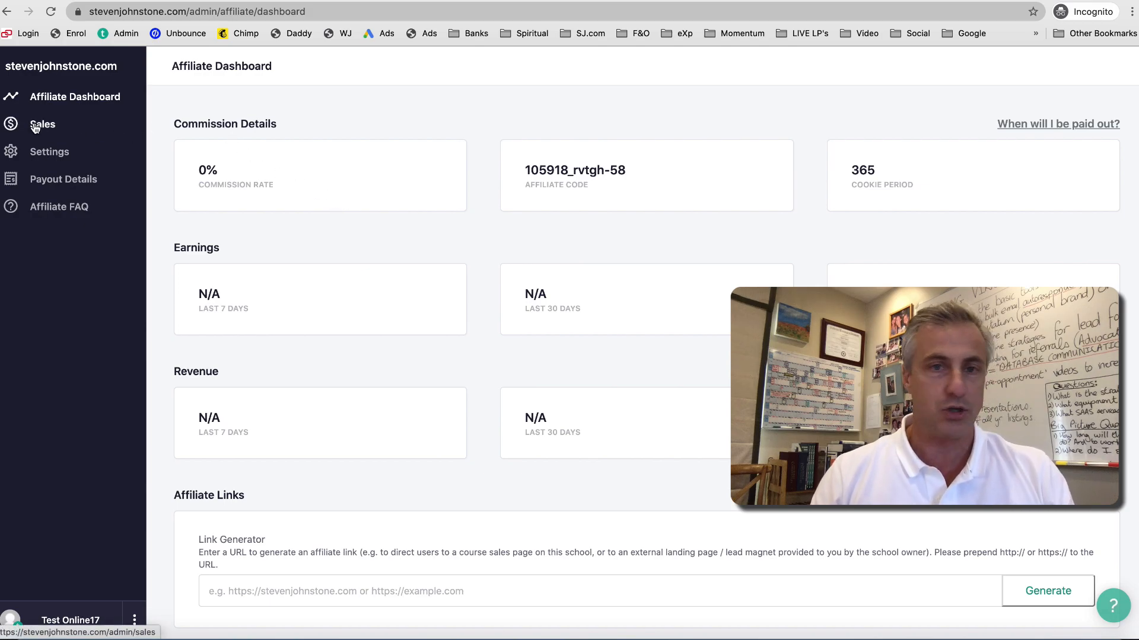
{"action": "mouse_move", "coordinate": [501, 223]}
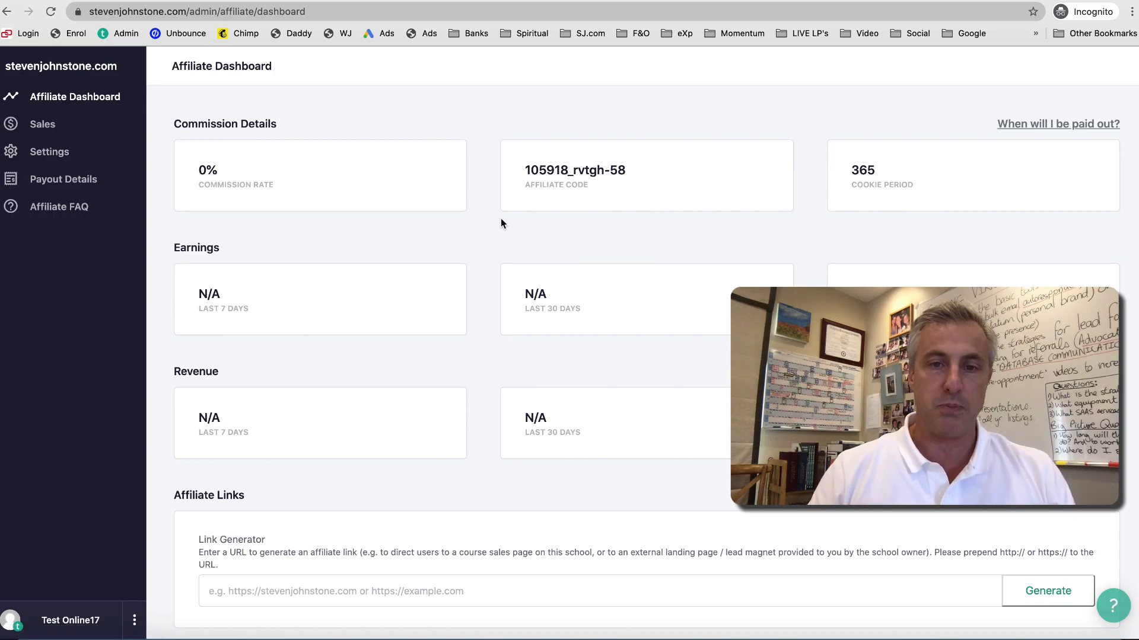
Copy the Going Virtual In Real Estate Mentorship Group affiliate link from the Courses list
{"action": "scroll", "scroll_direction": "down", "scroll_amount": 3}
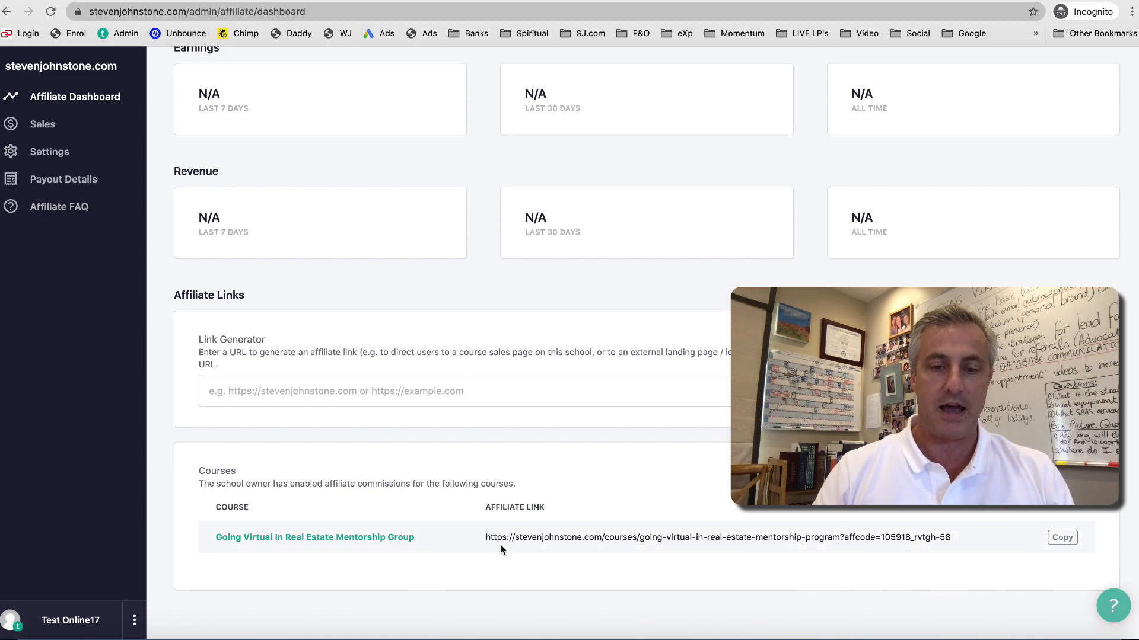
{"action": "mouse_move", "coordinate": [327, 561]}
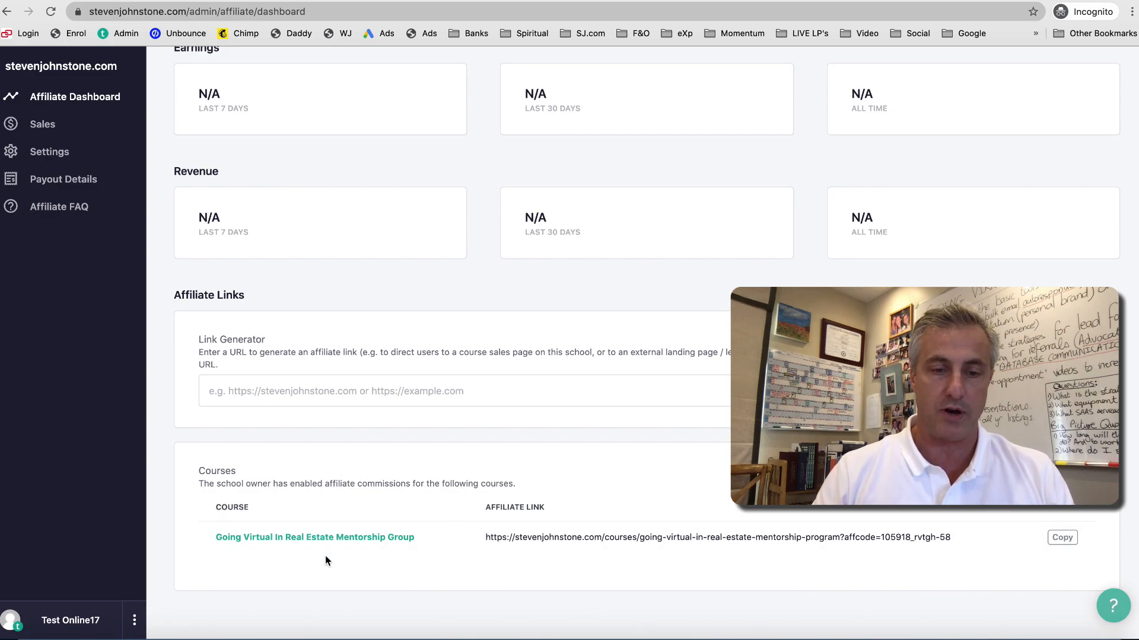
{"action": "mouse_move", "coordinate": [311, 472]}
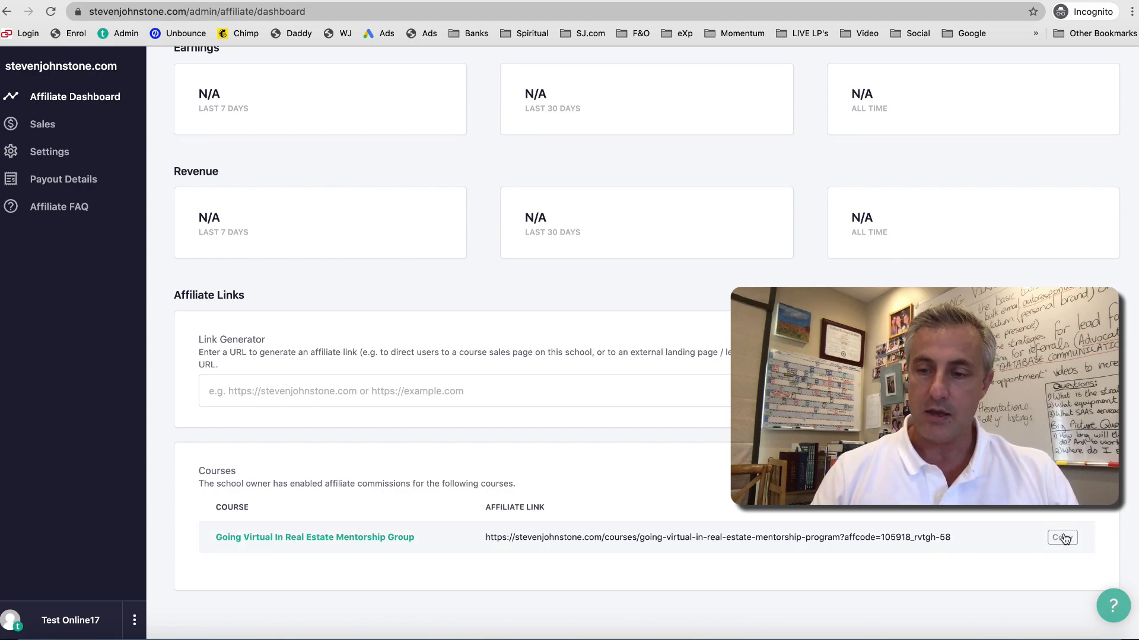
{"action": "left_click", "coordinate": [1061, 537]}
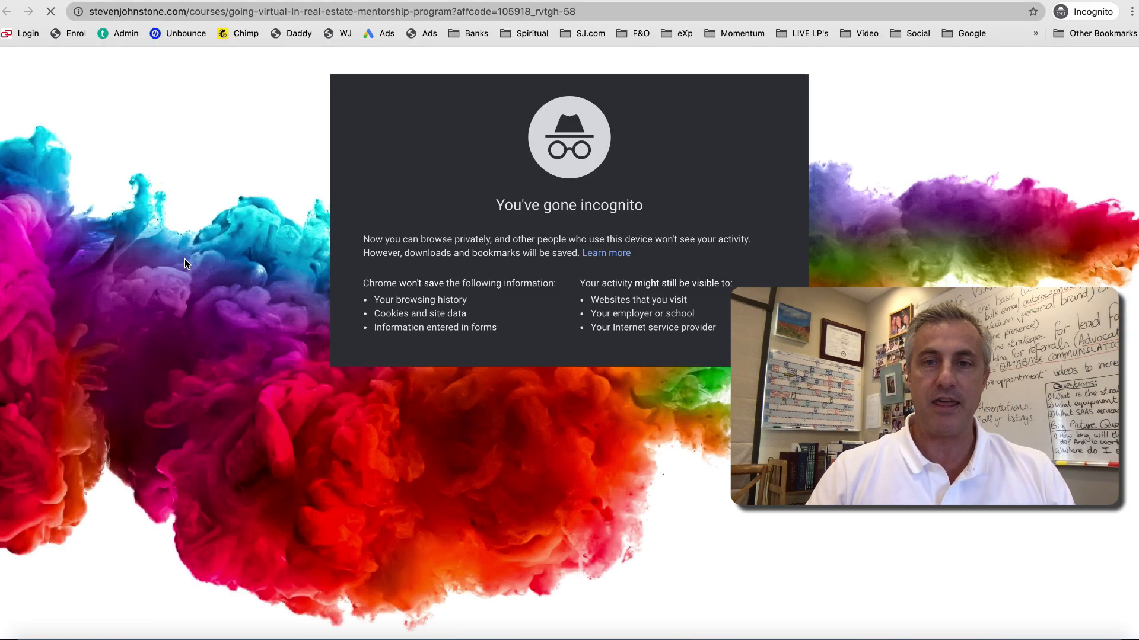
Return via Admin on the school homepage to the affiliate dashboard's Courses list of affiliate links
{"action": "left_click", "coordinate": [1032, 11]}
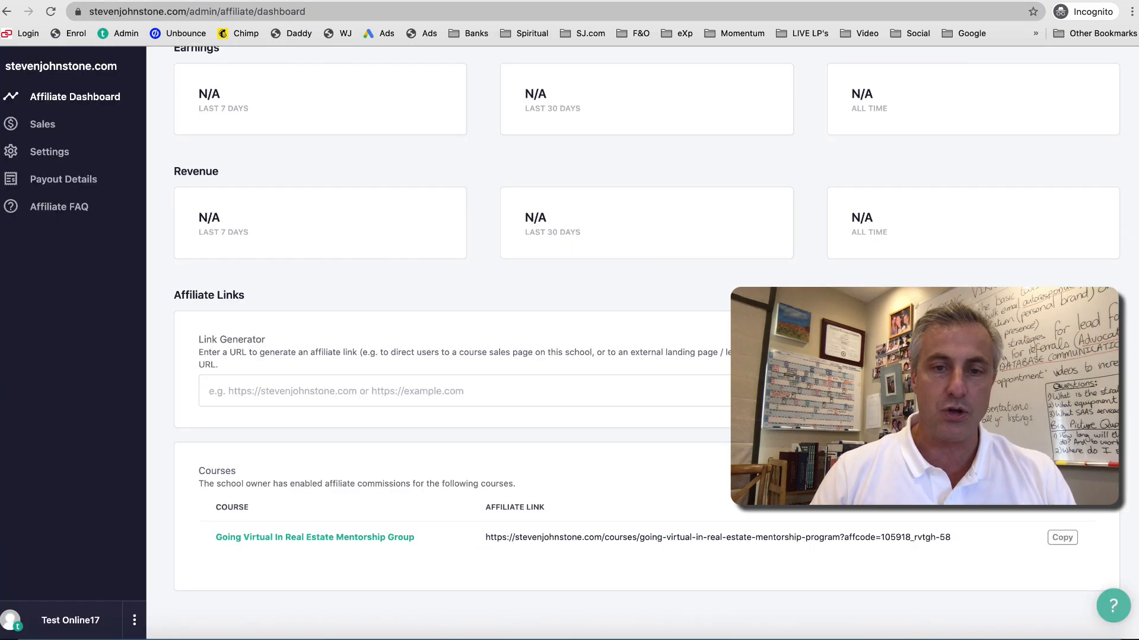
{"action": "scroll", "scroll_direction": "up", "scroll_amount": 3}
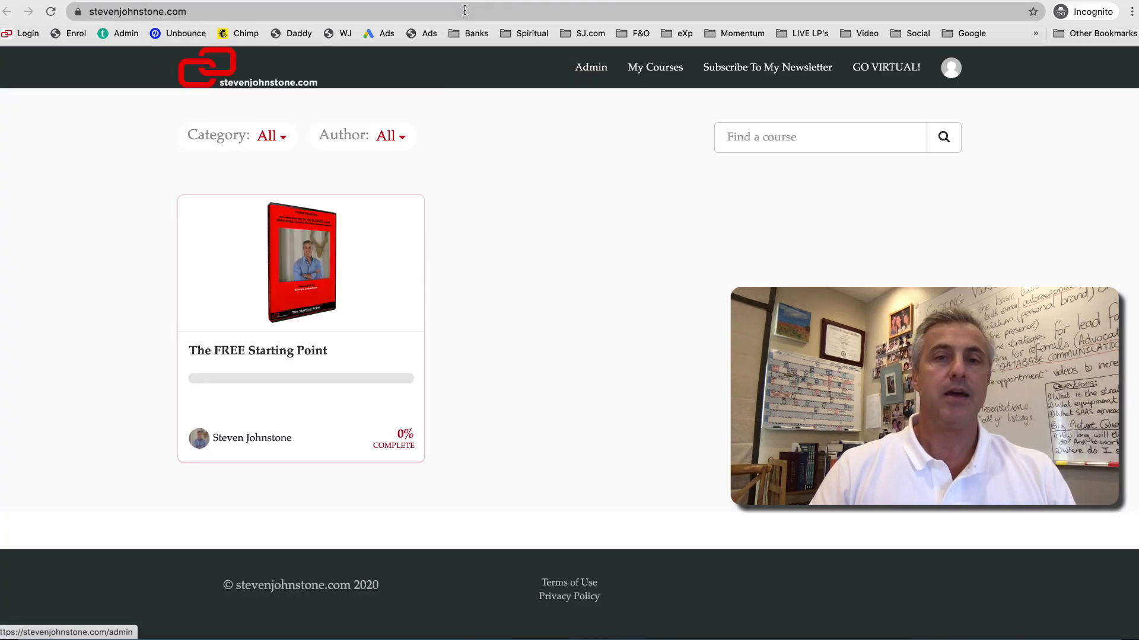
{"action": "left_click", "coordinate": [590, 66]}
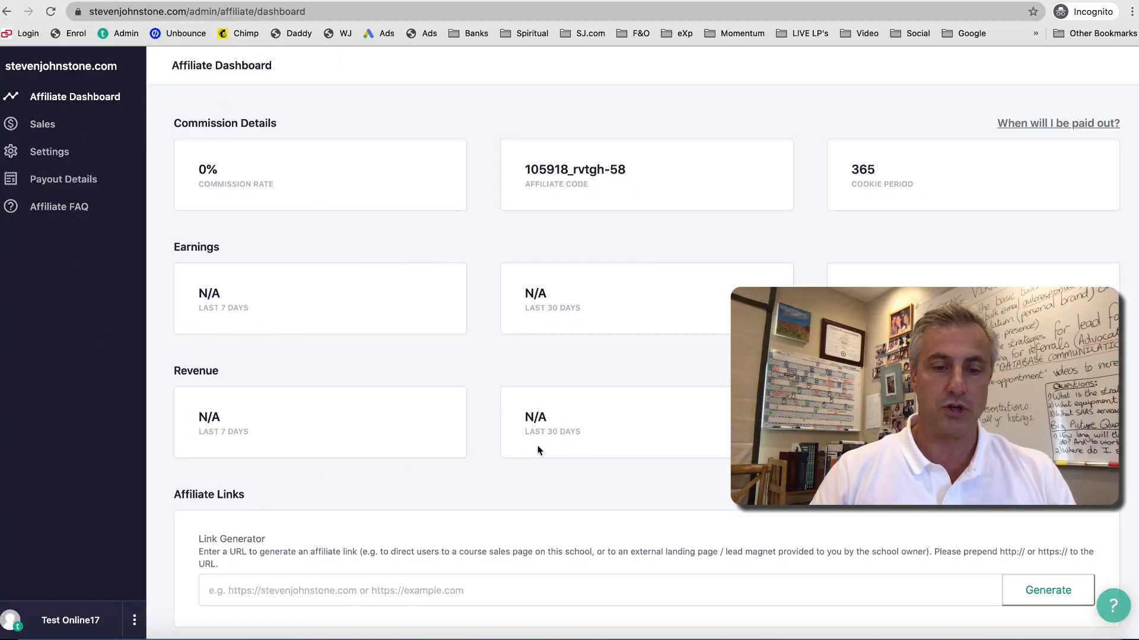
{"action": "scroll", "scroll_direction": "down", "scroll_amount": 3}
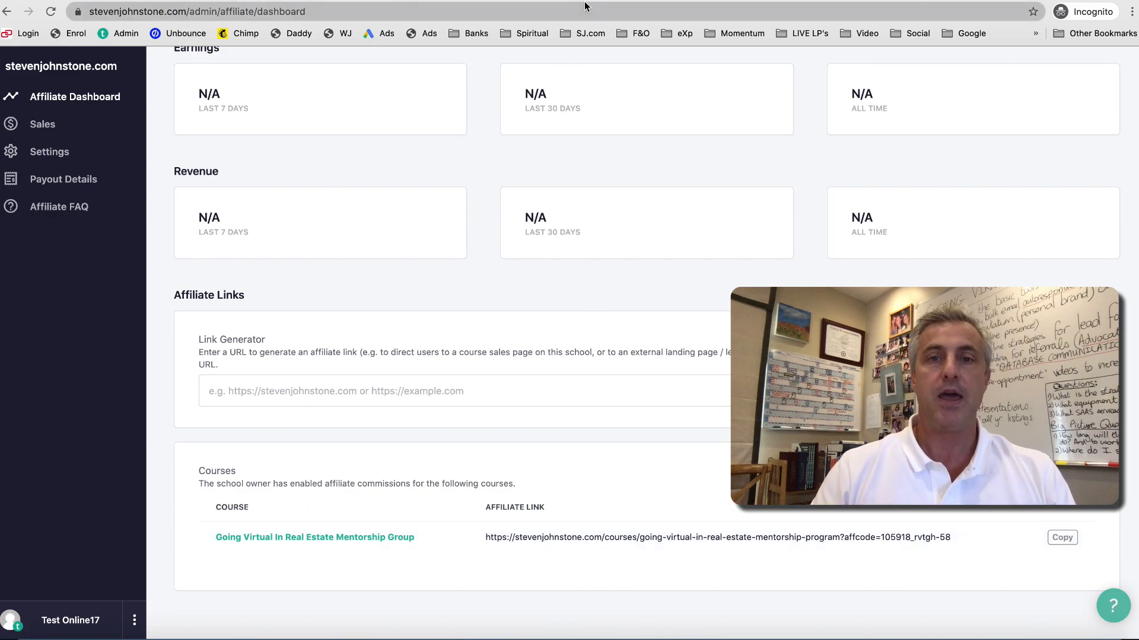
Review the course sales page carrying the affiliate code down to the Enroll in Course button
{"action": "left_click", "coordinate": [315, 537]}
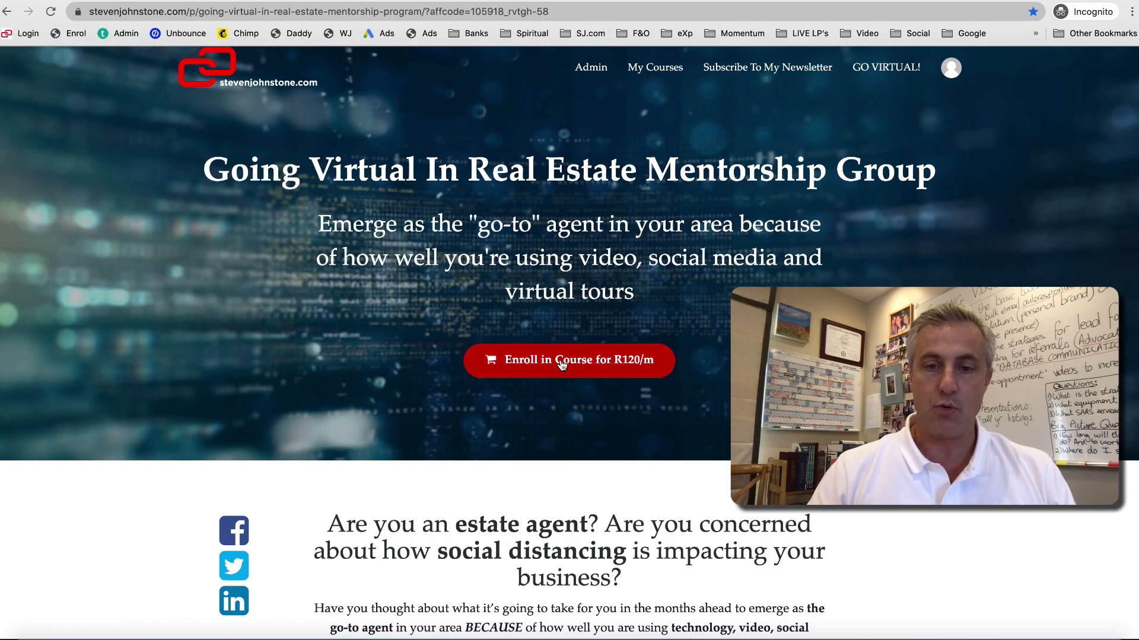
{"action": "scroll", "scroll_direction": "down", "scroll_amount": 3}
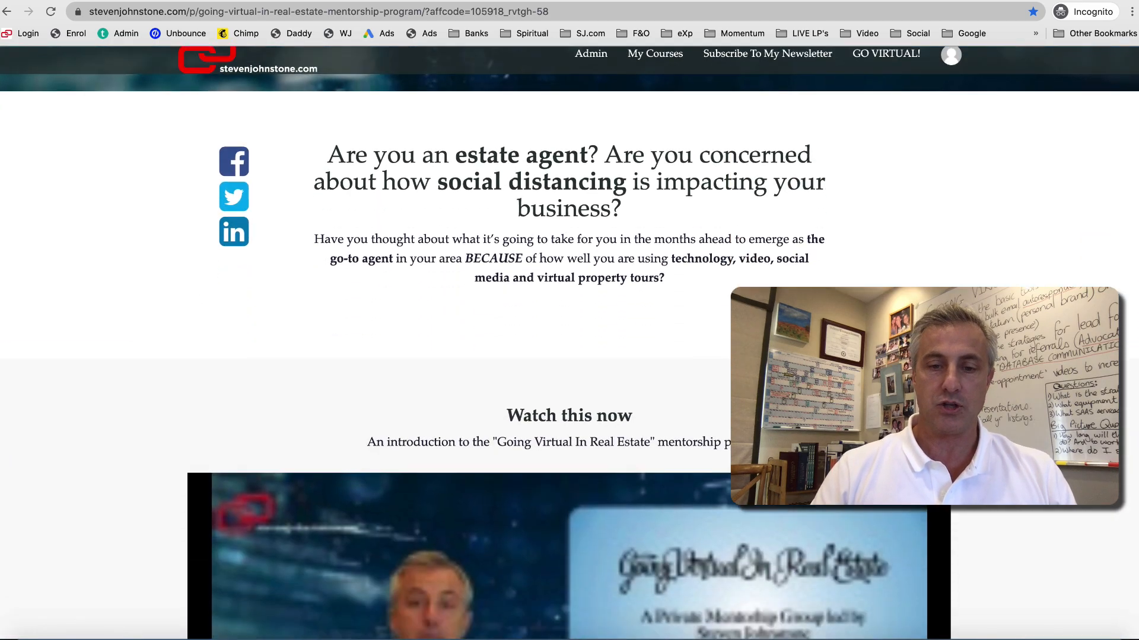
{"action": "scroll", "scroll_direction": "down", "scroll_amount": 3}
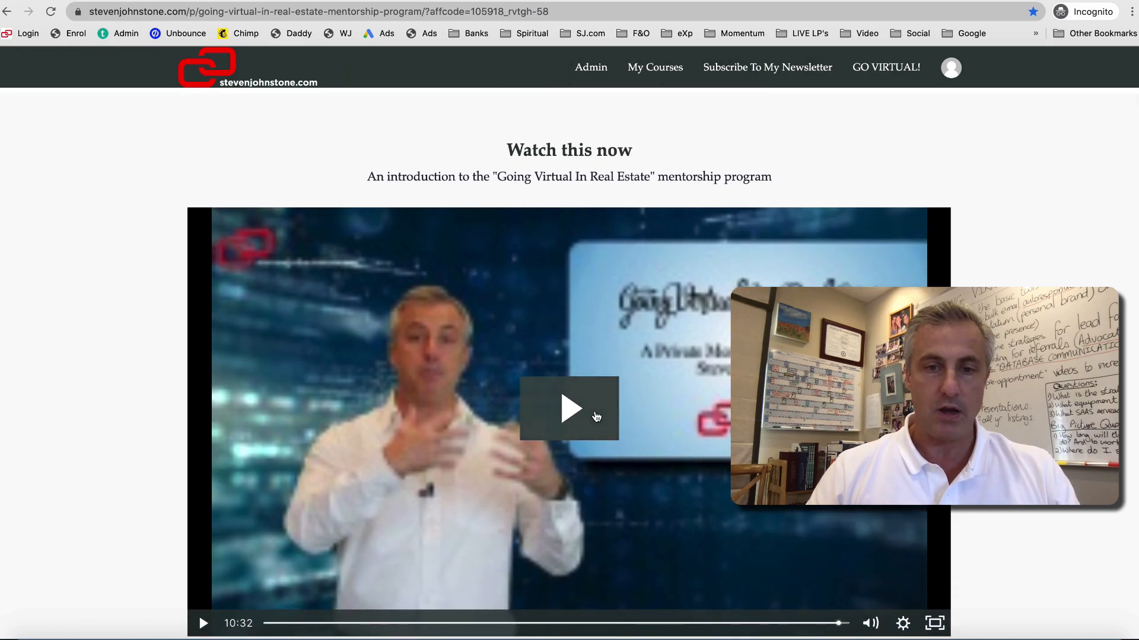
{"action": "scroll", "scroll_direction": "down", "scroll_amount": 3}
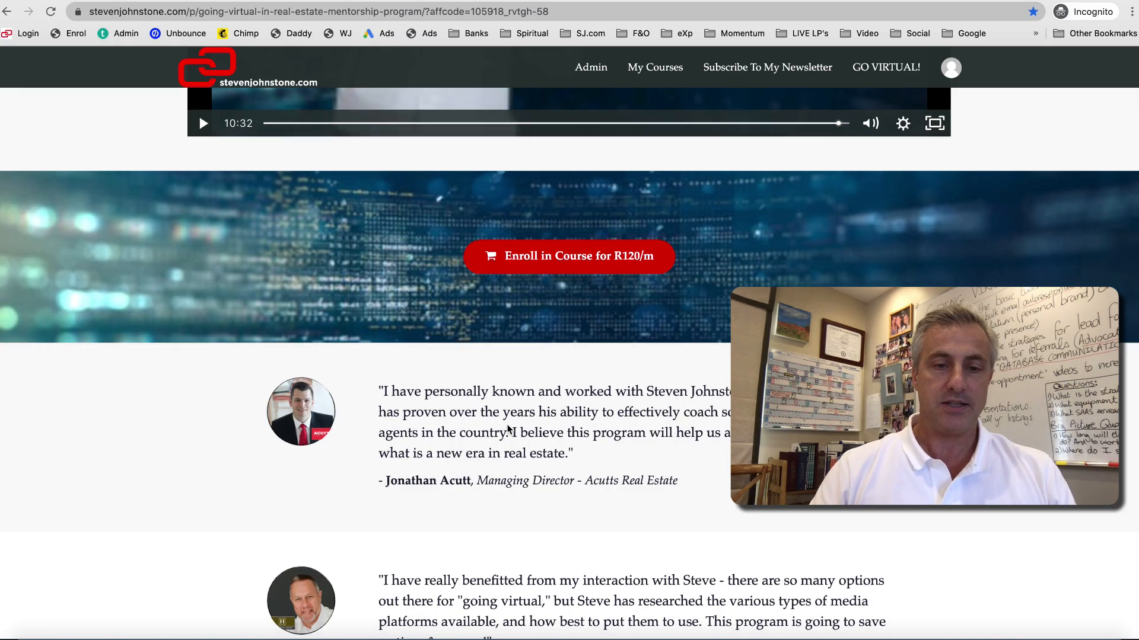
{"action": "scroll", "scroll_direction": "down", "scroll_amount": 3}
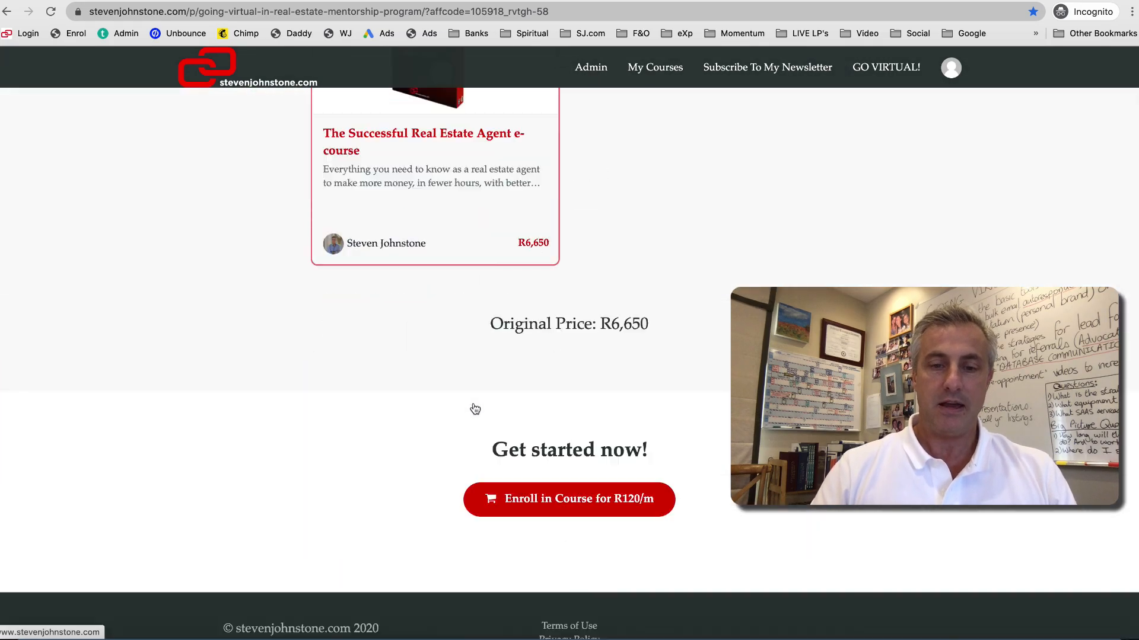
{"action": "scroll", "scroll_direction": "up", "scroll_amount": 3}
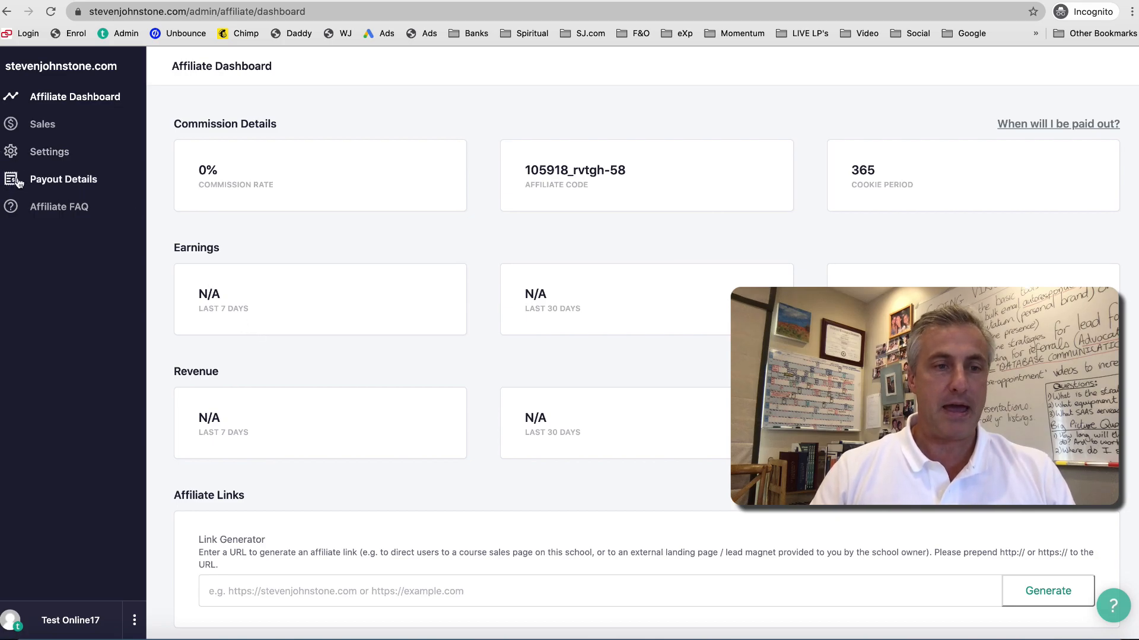
{"action": "mouse_move", "coordinate": [22, 187]}
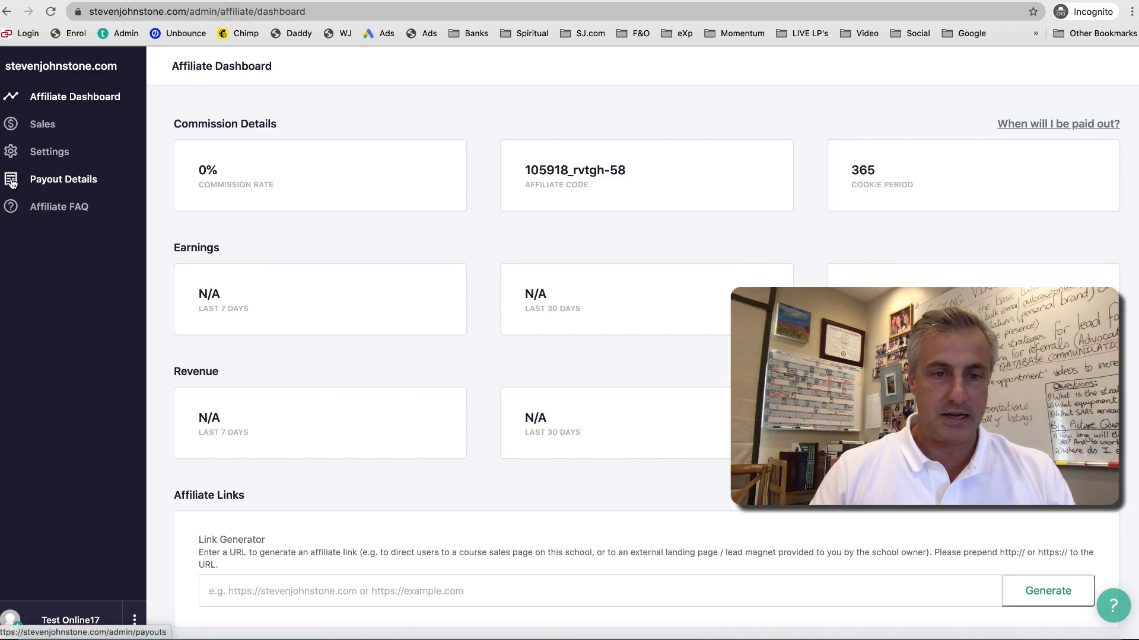
{"action": "left_click", "coordinate": [63, 179]}
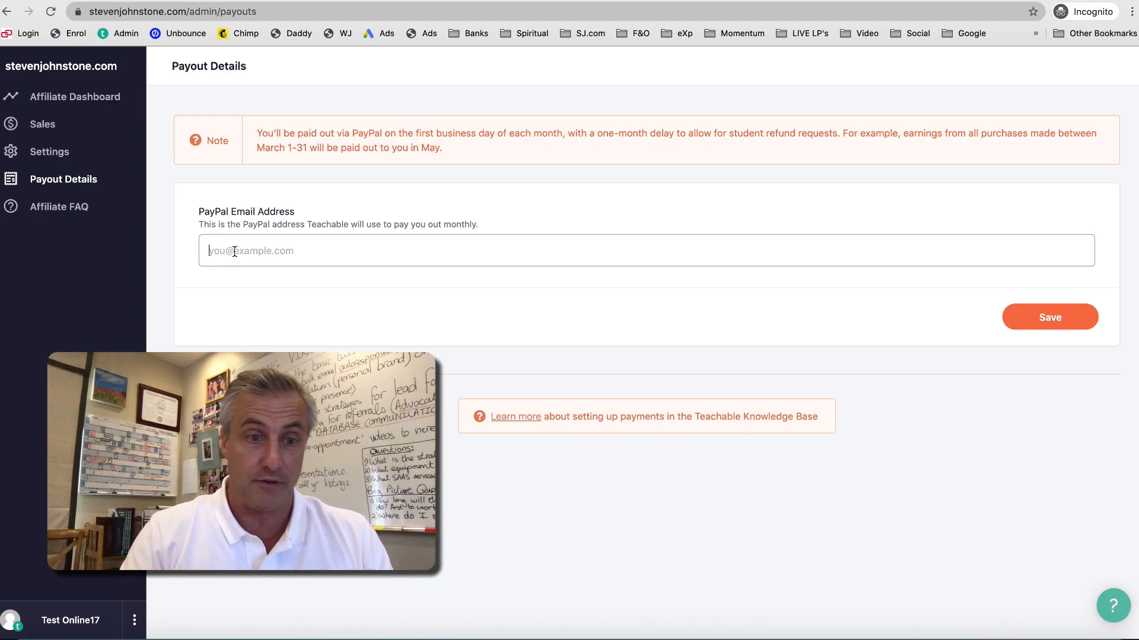
{"action": "type", "text": "myemail@me.com"}
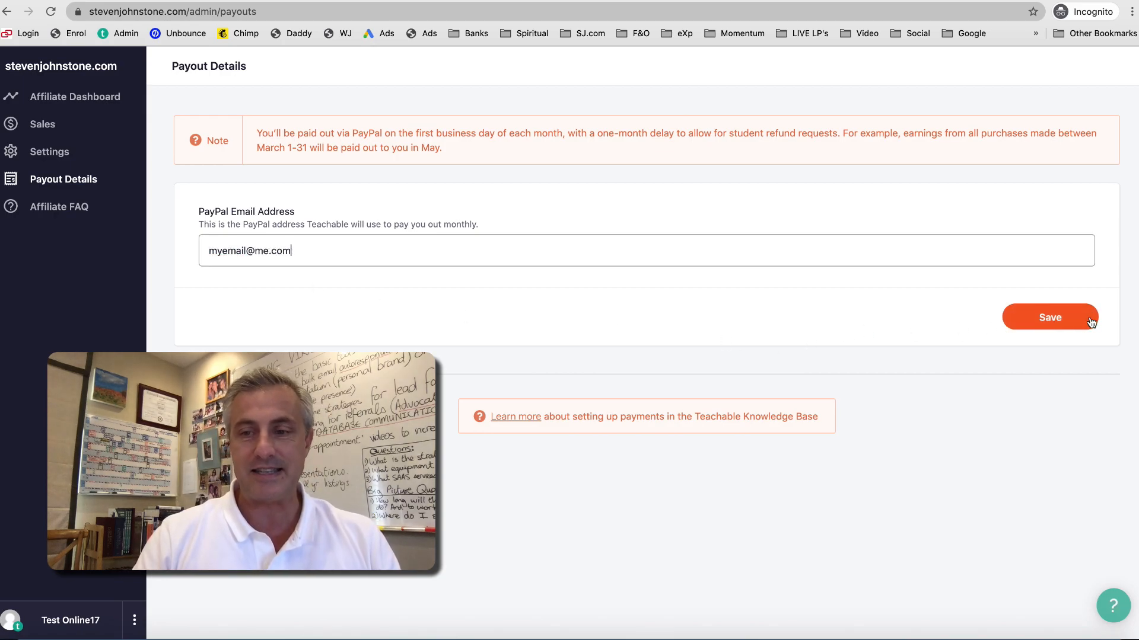
{"action": "mouse_move", "coordinate": [340, 273]}
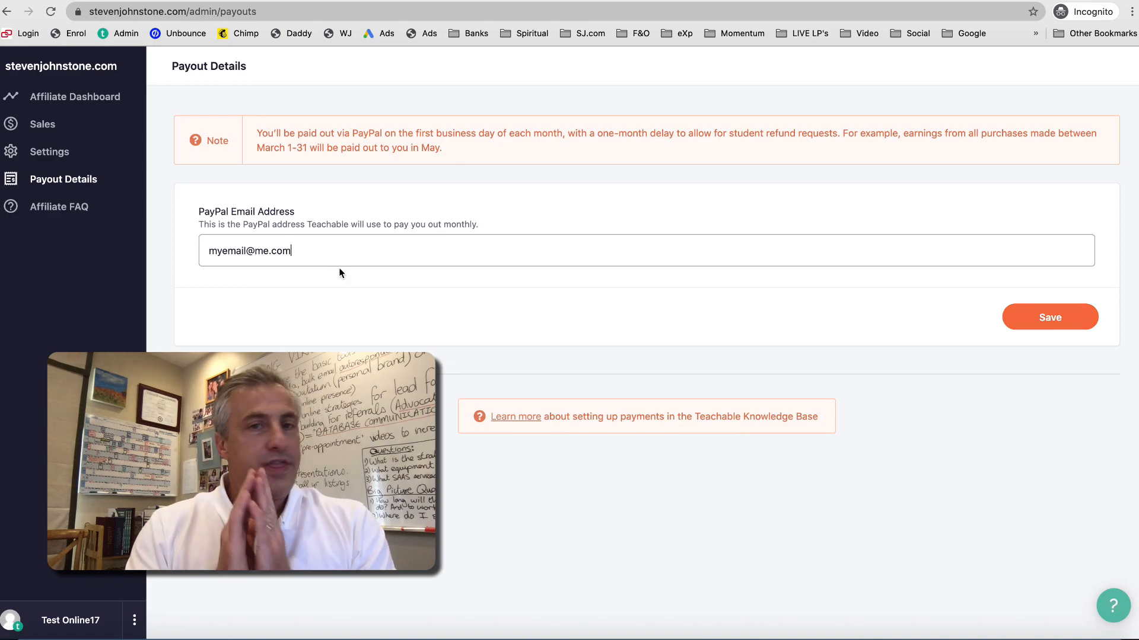